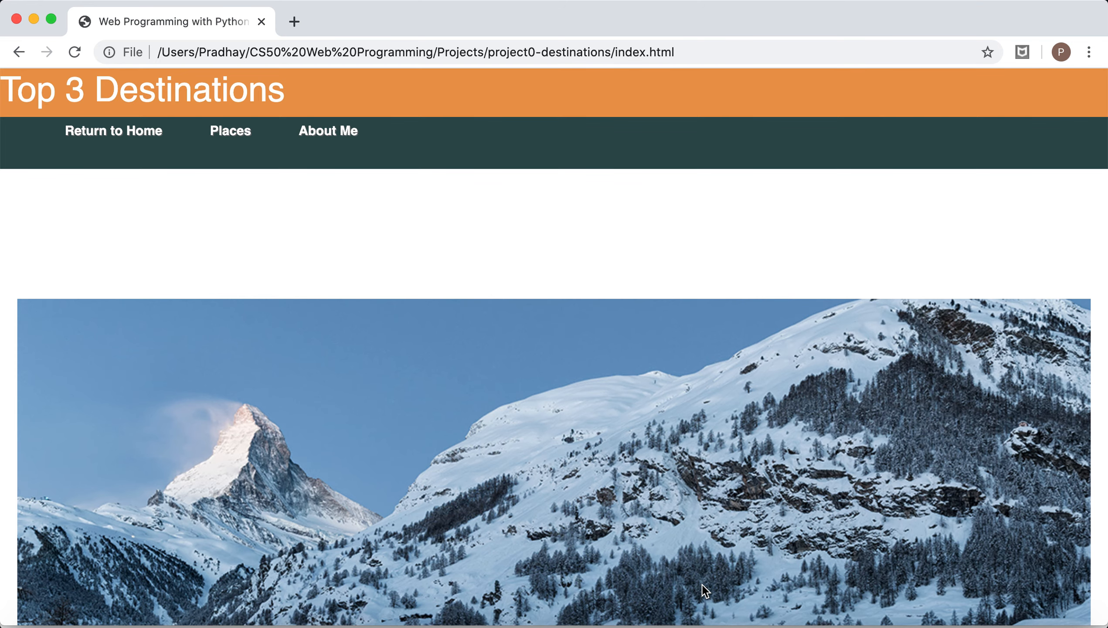
Scroll the home page down to the Zermatt summary and open its full article, reference0.html.
scroll("down", 3)
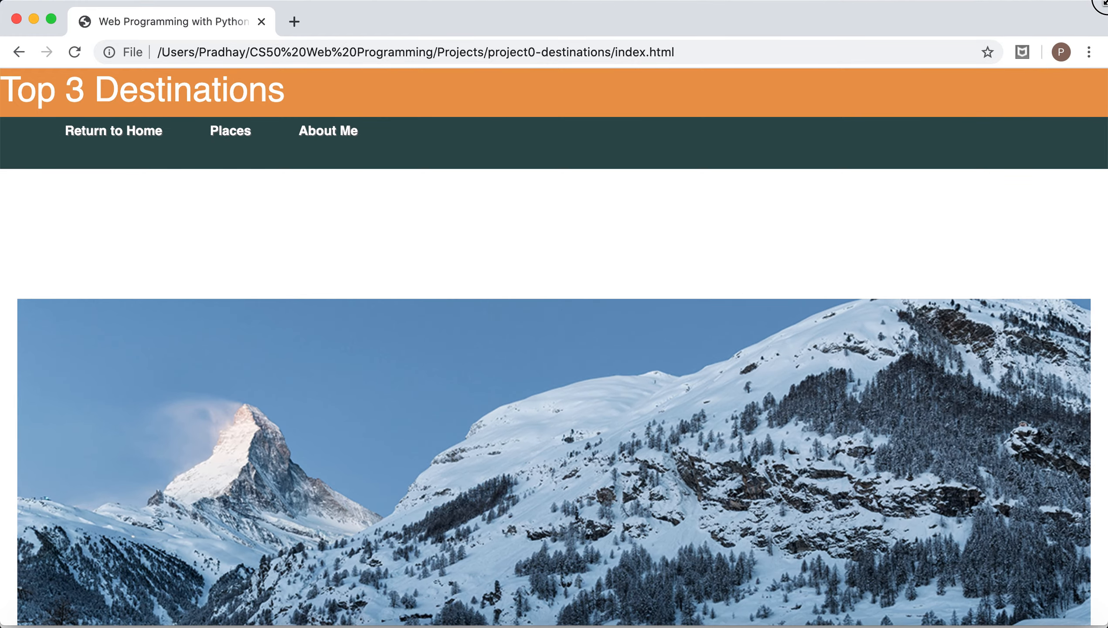
scroll("down", 3)
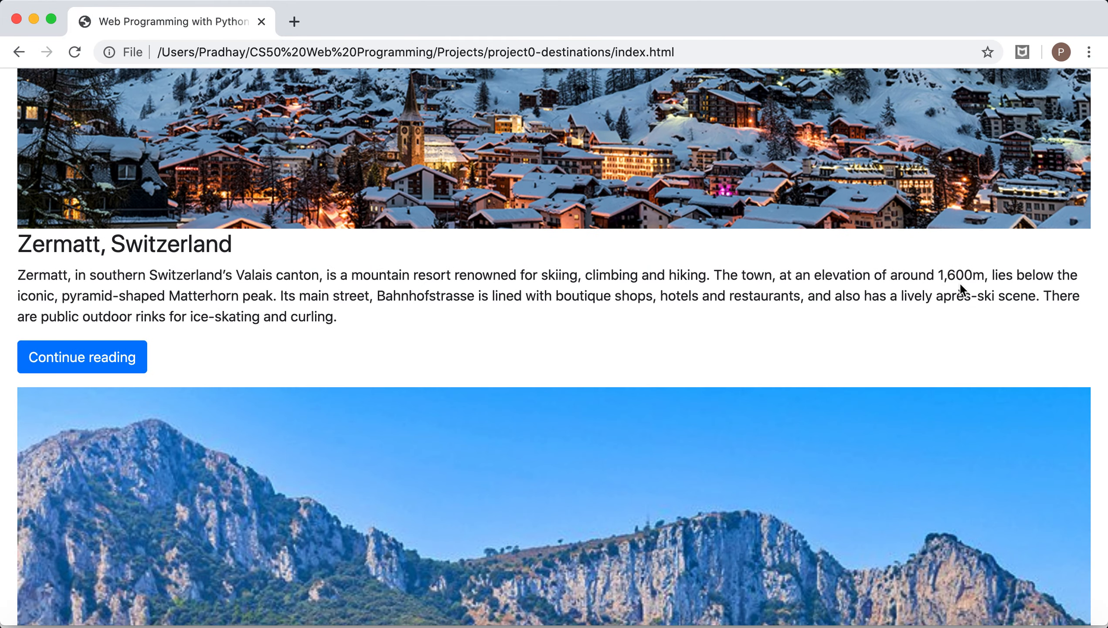
scroll("up", 3)
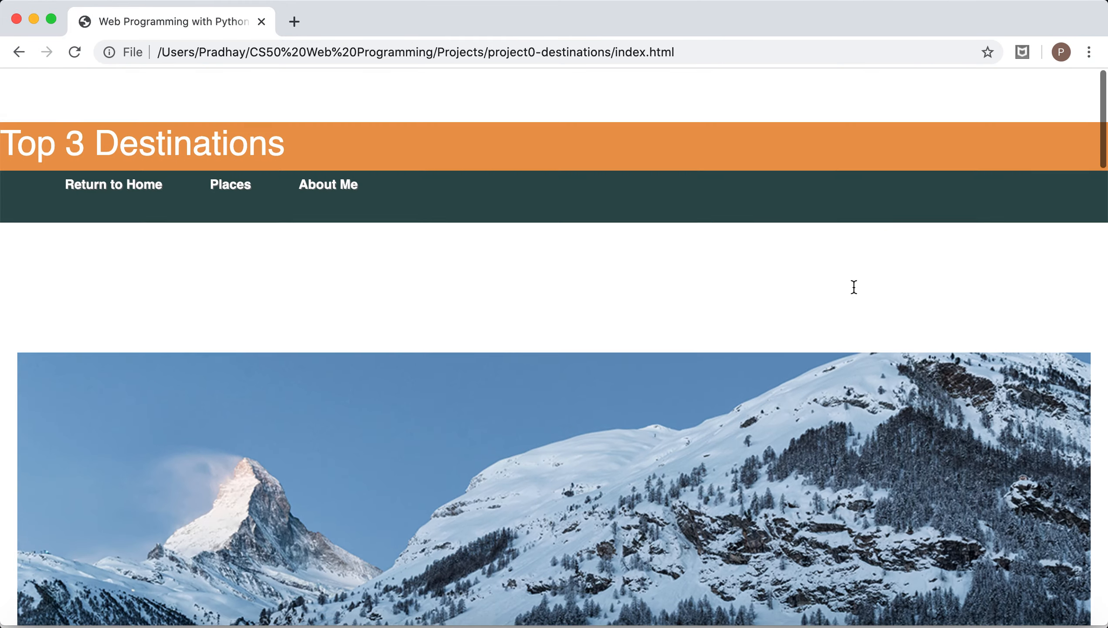
scroll("down", 3)
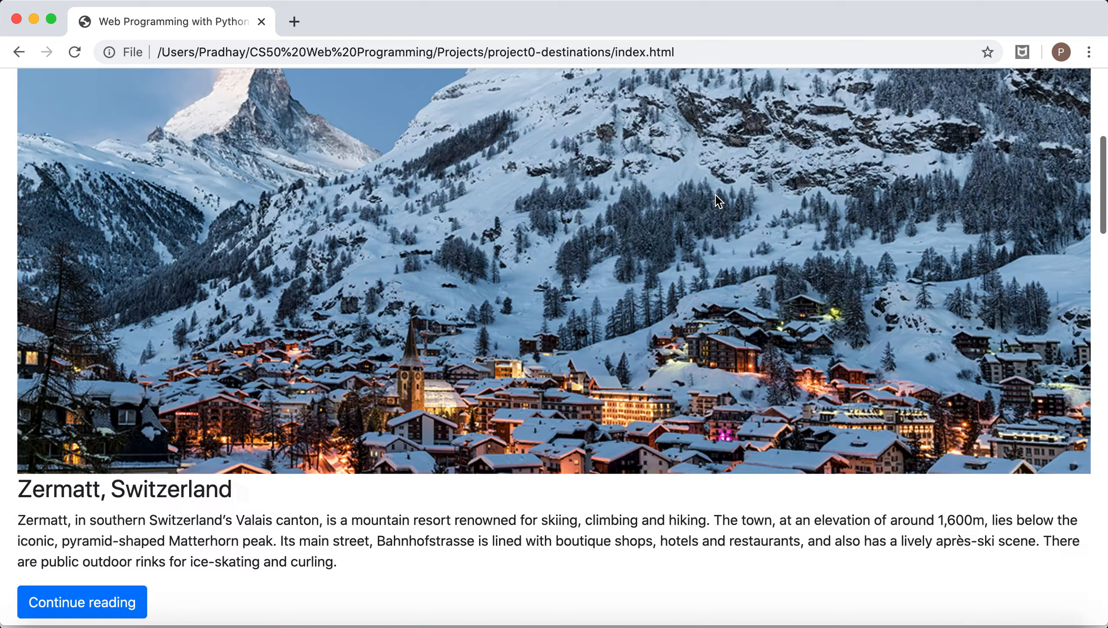
scroll("down", 3)
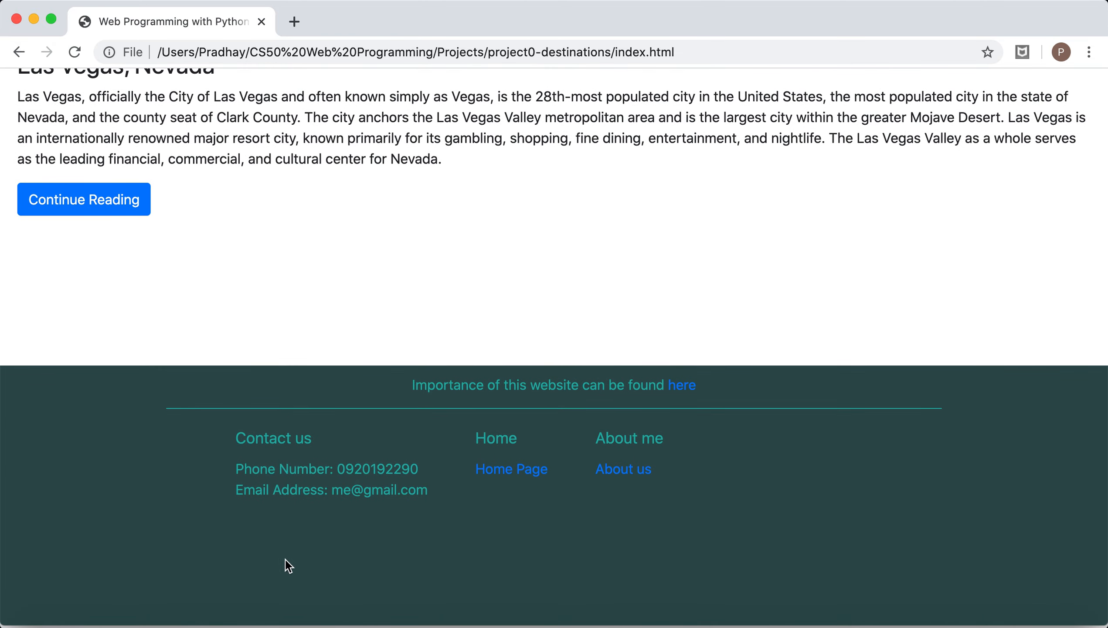
mouse_move(776, 593)
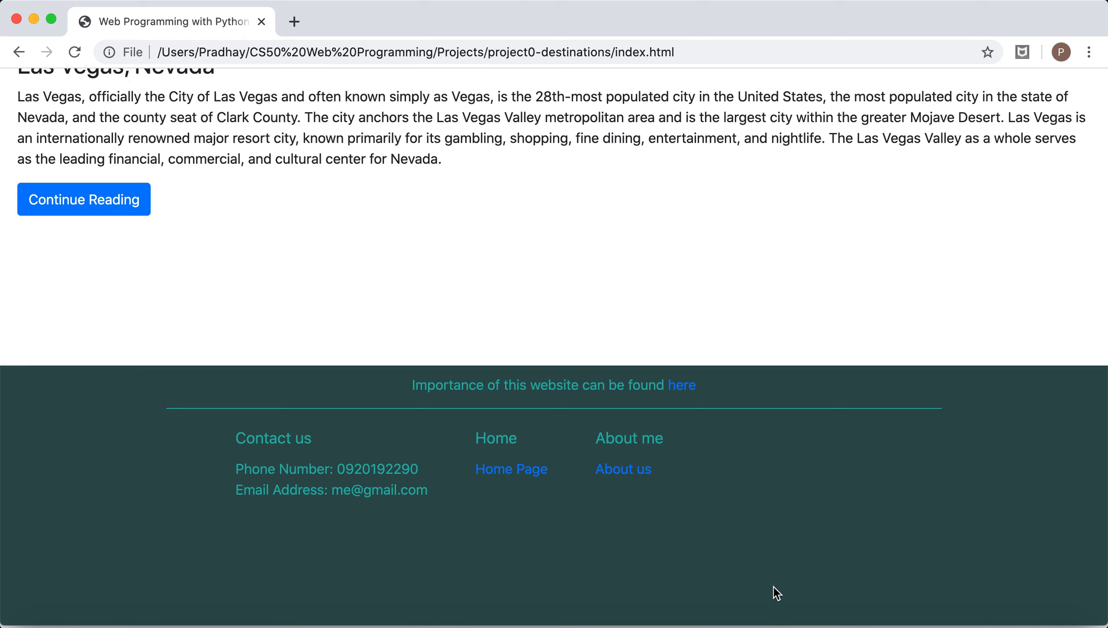
mouse_move(785, 426)
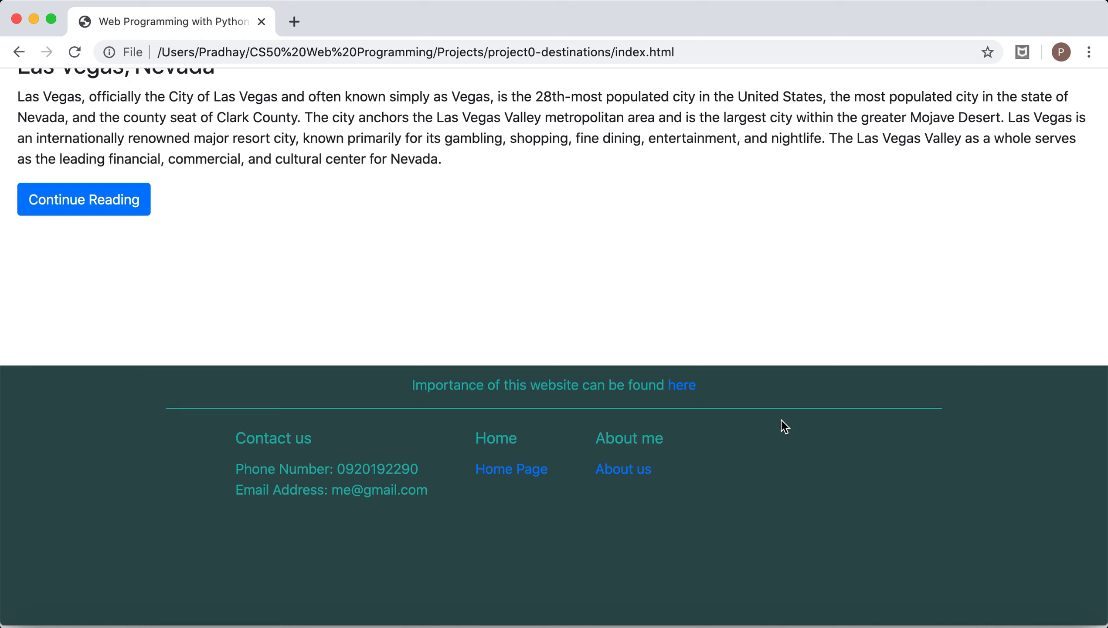
mouse_move(499, 492)
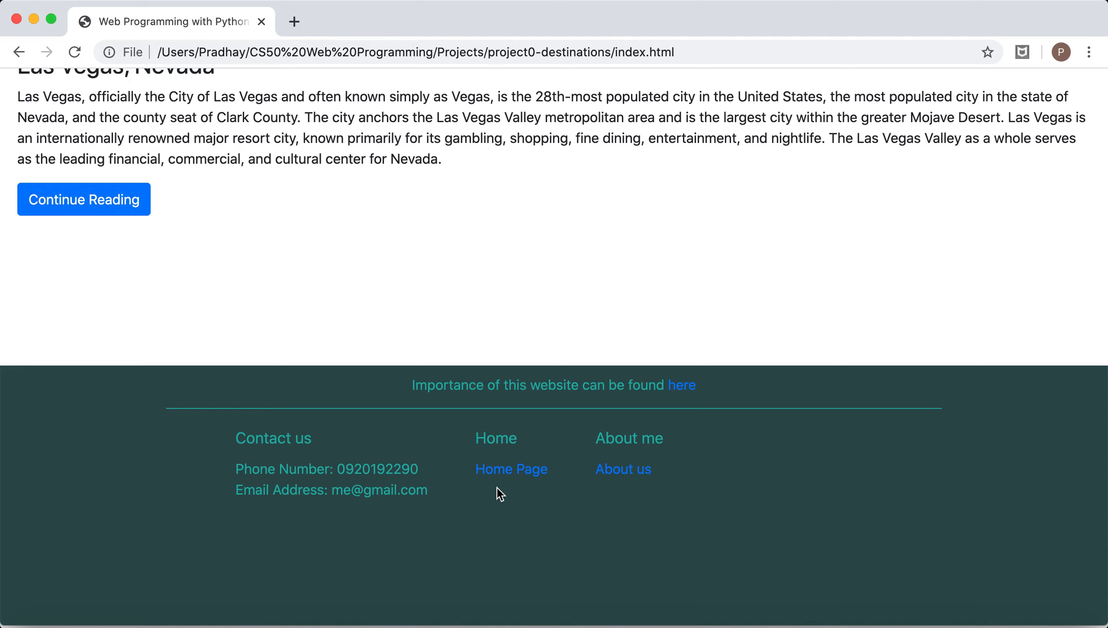
scroll("down", 3)
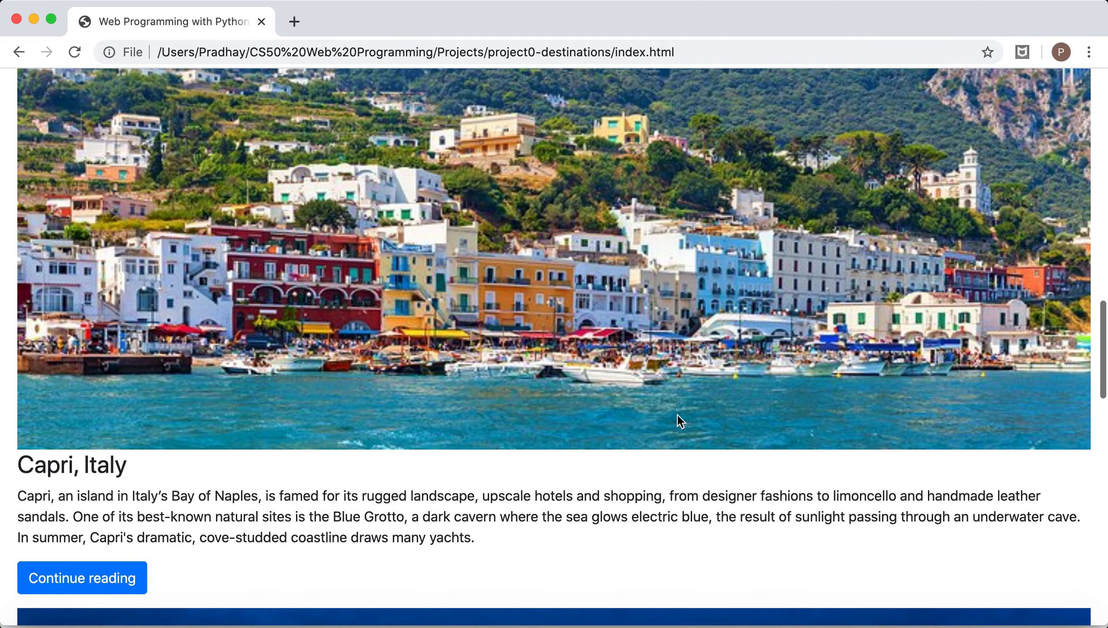
scroll("up", 3)
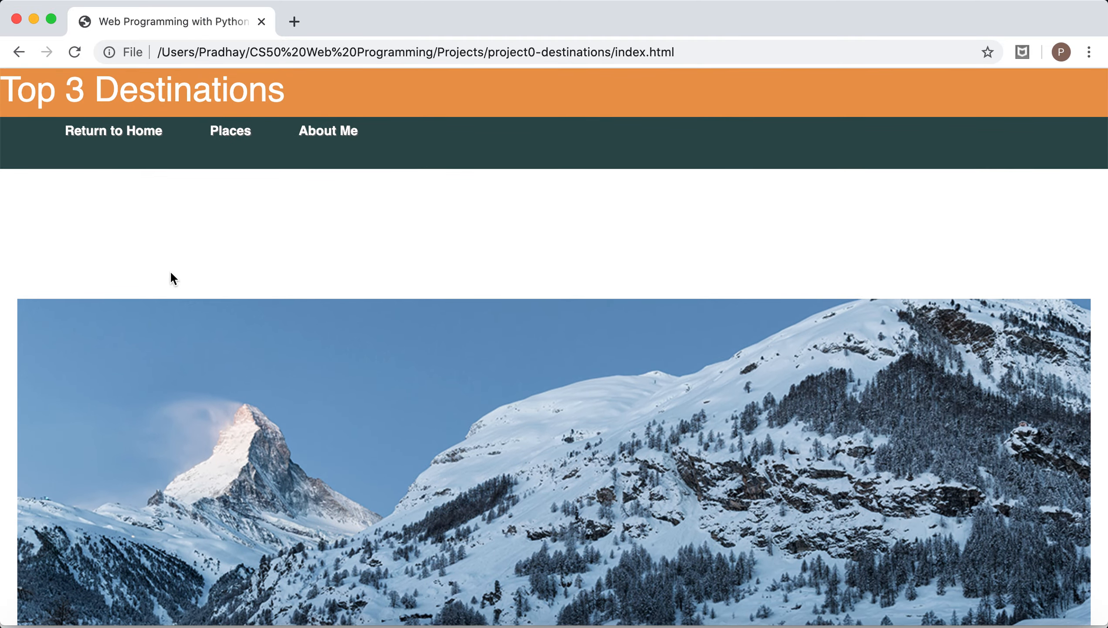
scroll("down", 3)
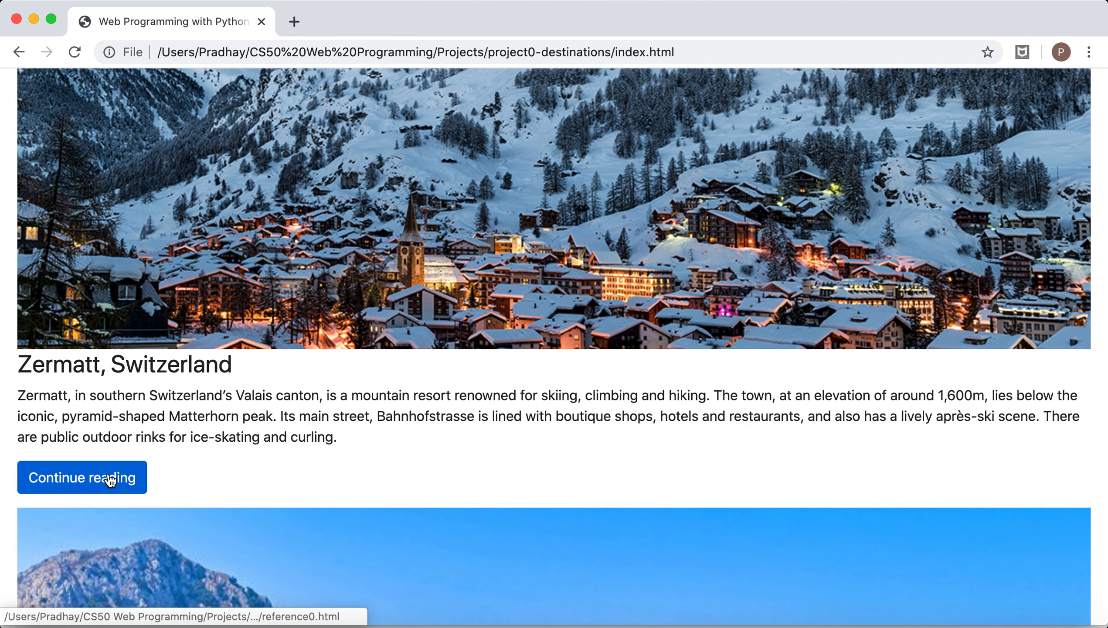
mouse_move(108, 480)
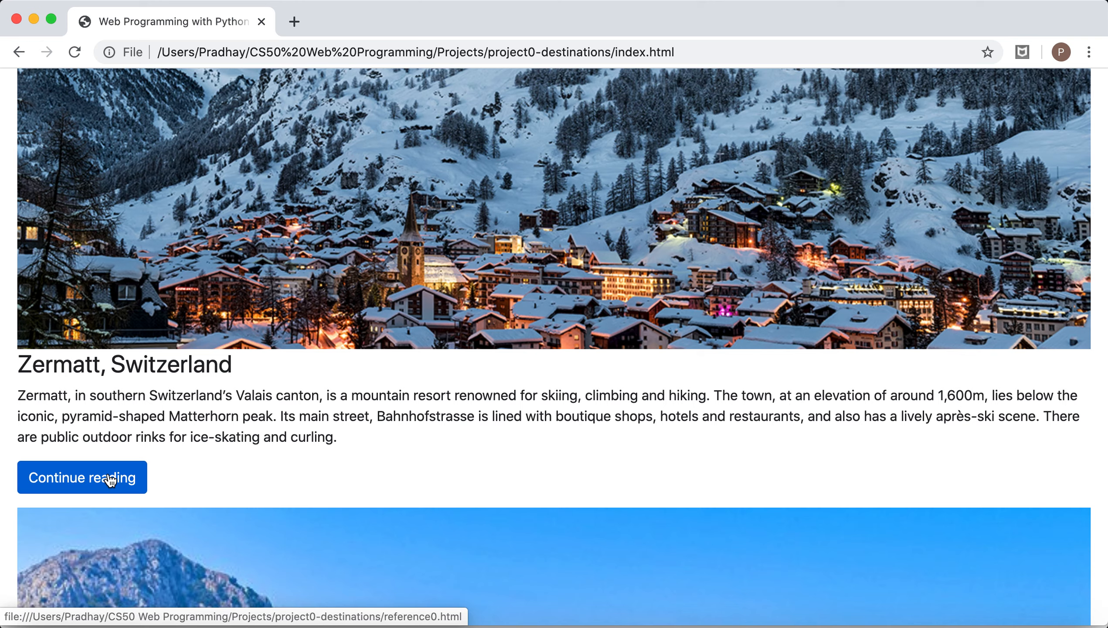
left_click(81, 478)
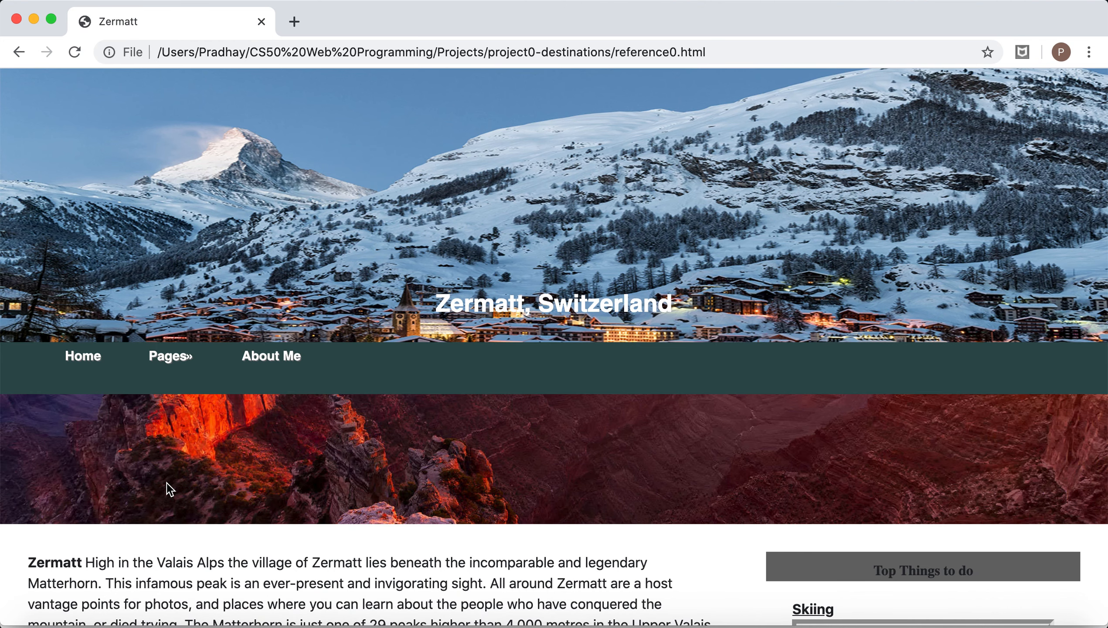
Read the Zermatt page down to its source credit, then show the 'Pages»' destinations dropdown.
scroll("down", 3)
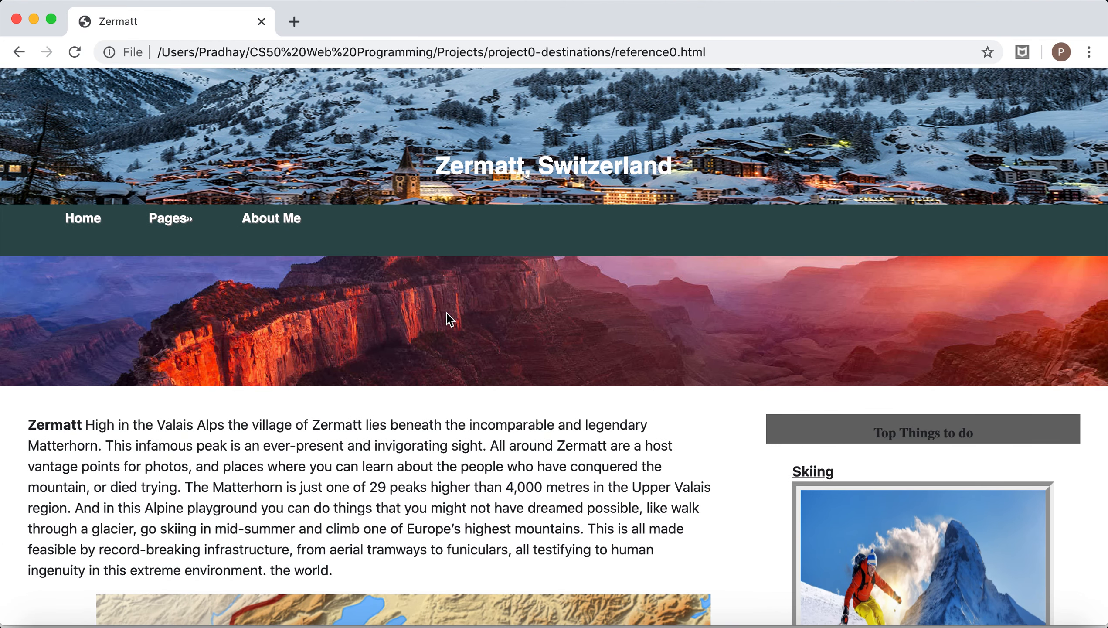
scroll("down", 3)
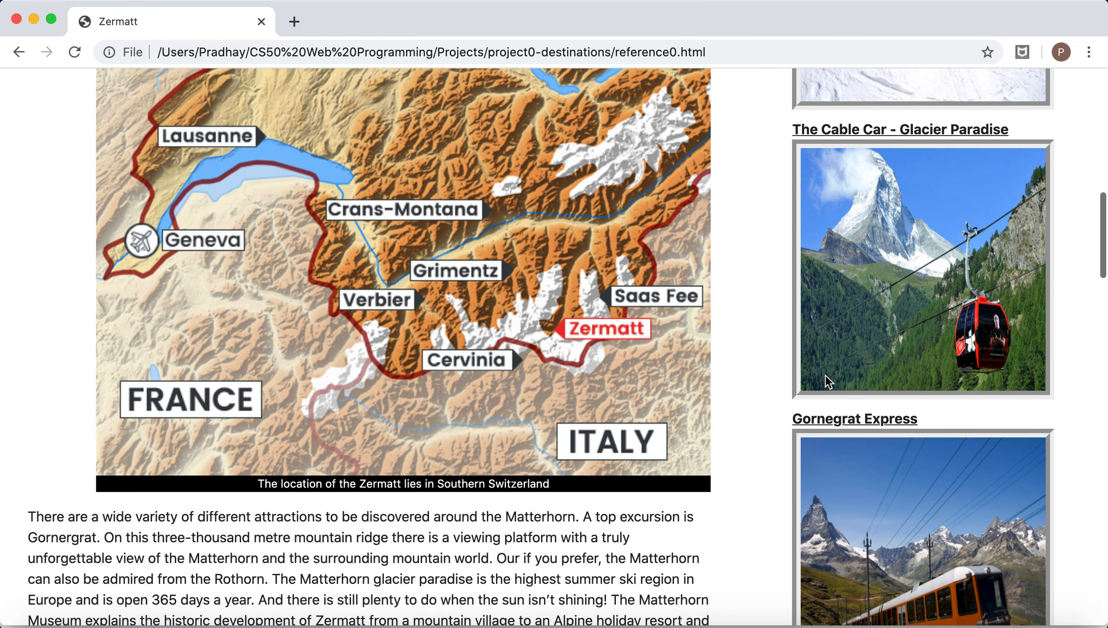
scroll("down", 3)
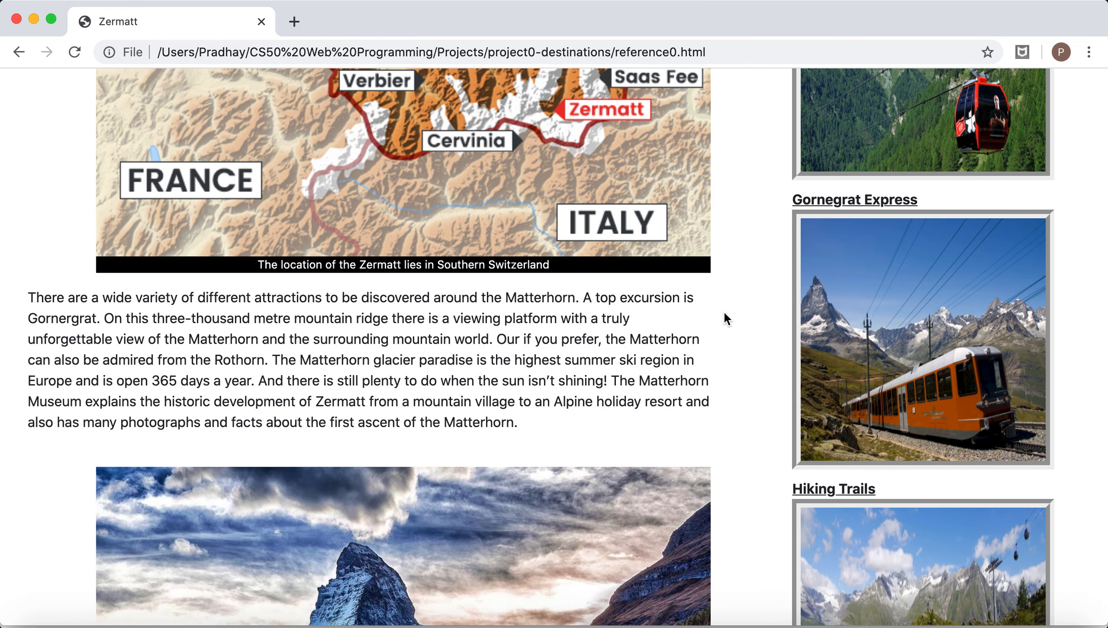
scroll("down", 3)
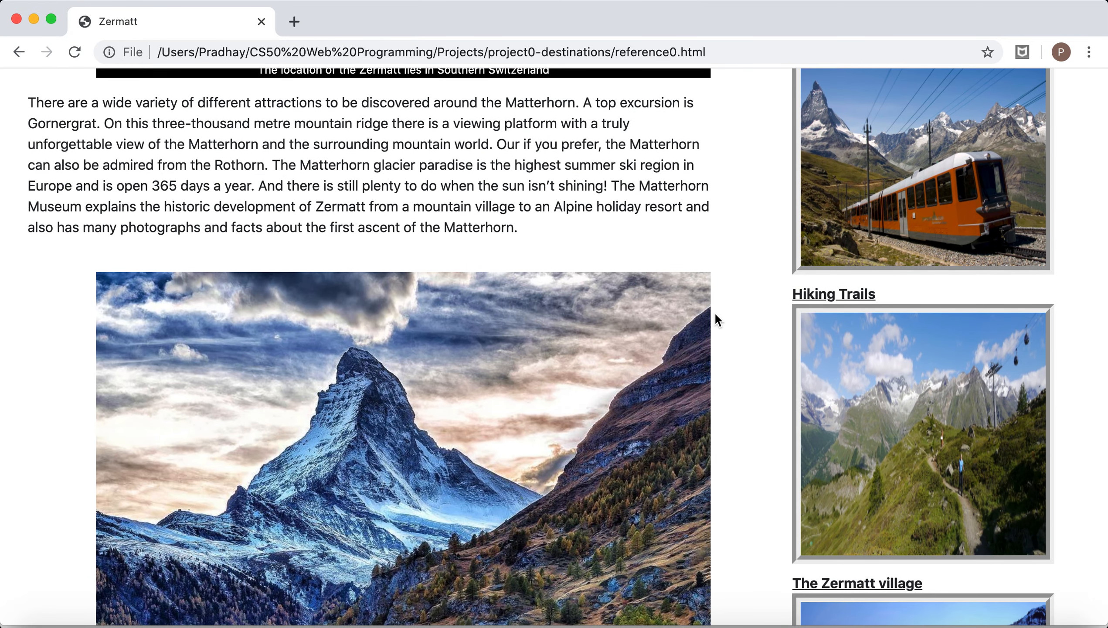
scroll("down", 3)
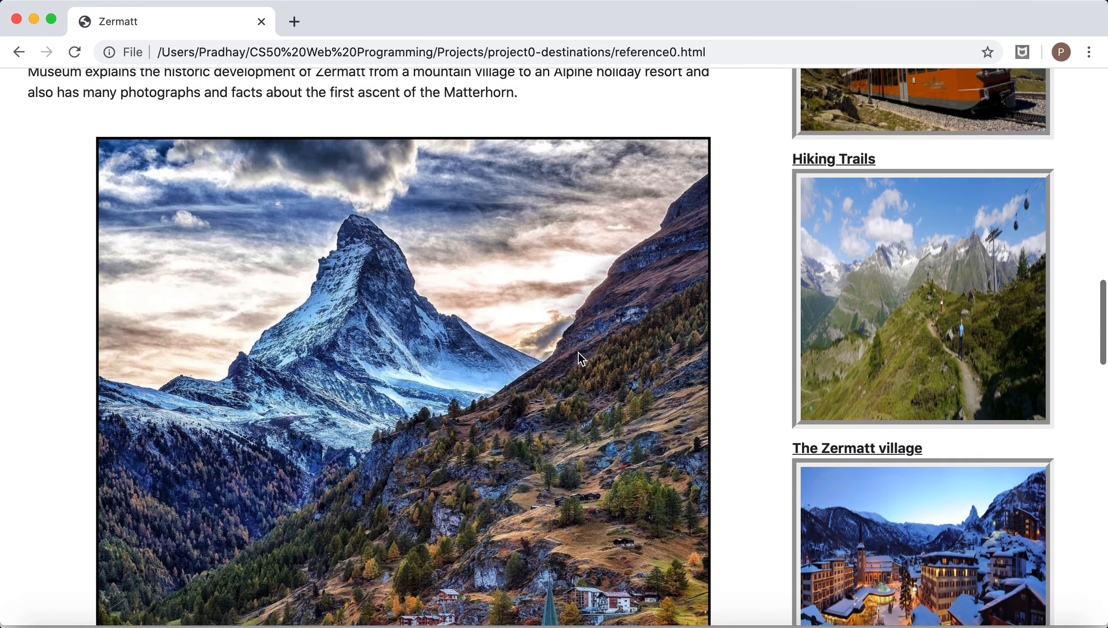
scroll("down", 3)
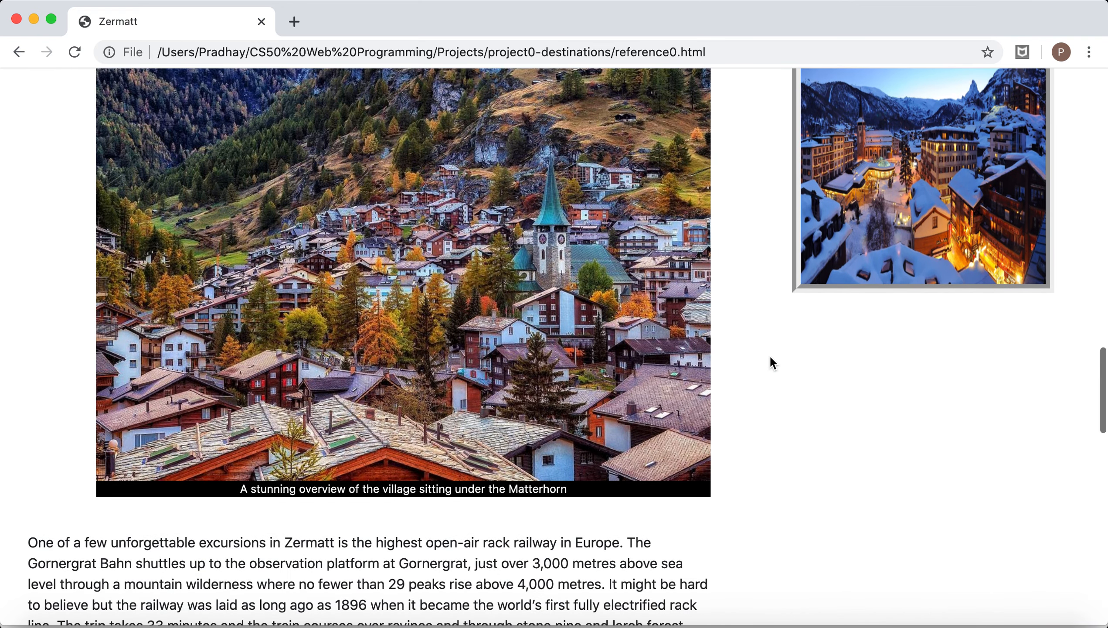
scroll("down", 3)
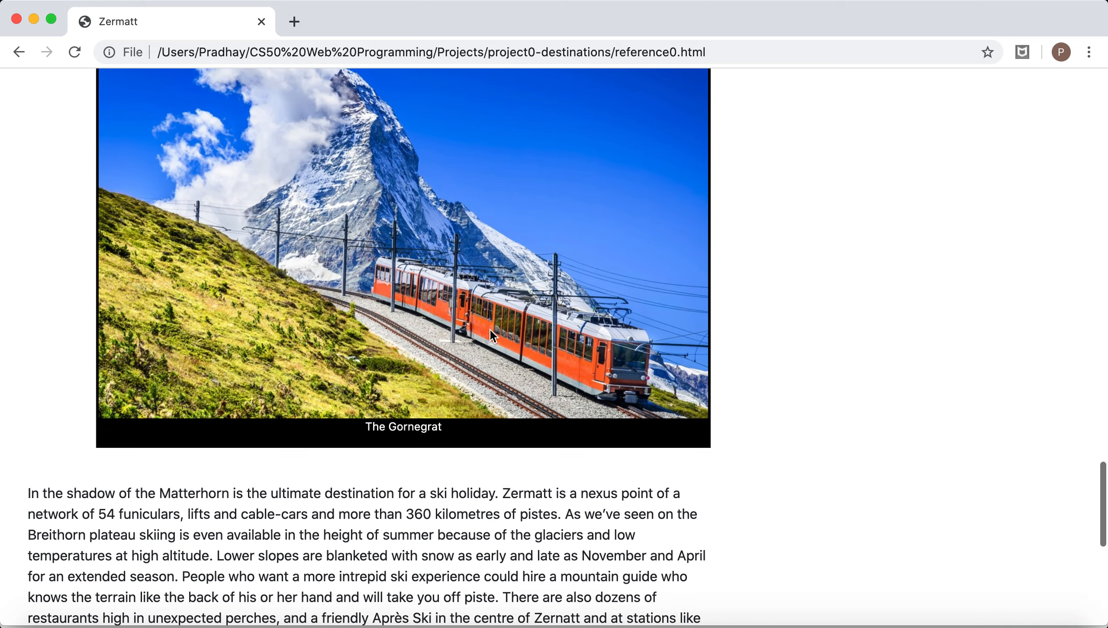
scroll("down", 3)
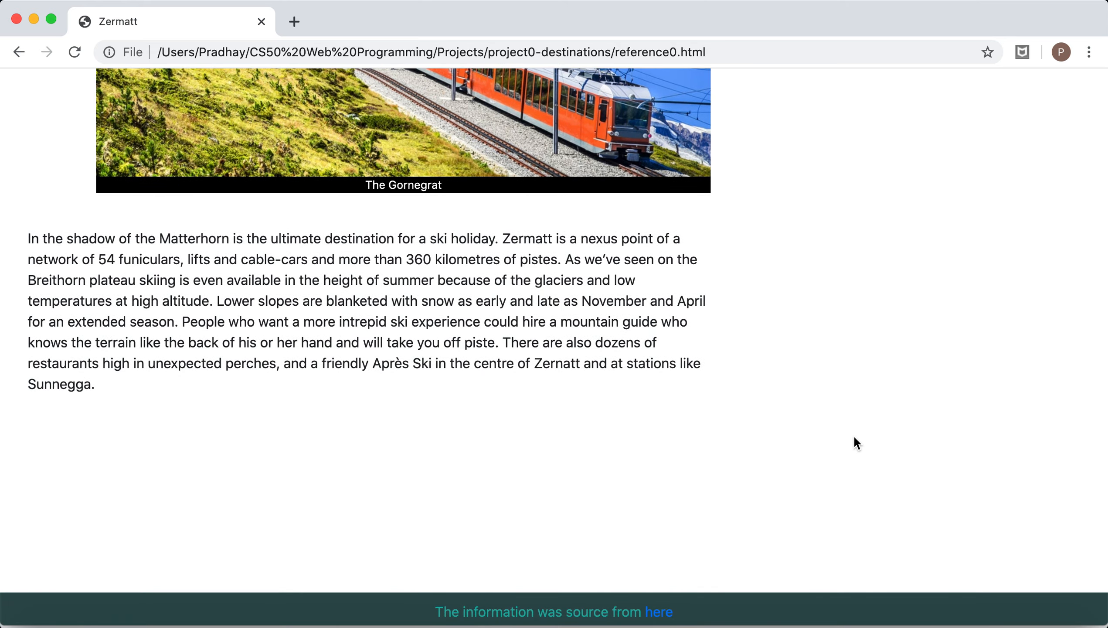
scroll("up", 3)
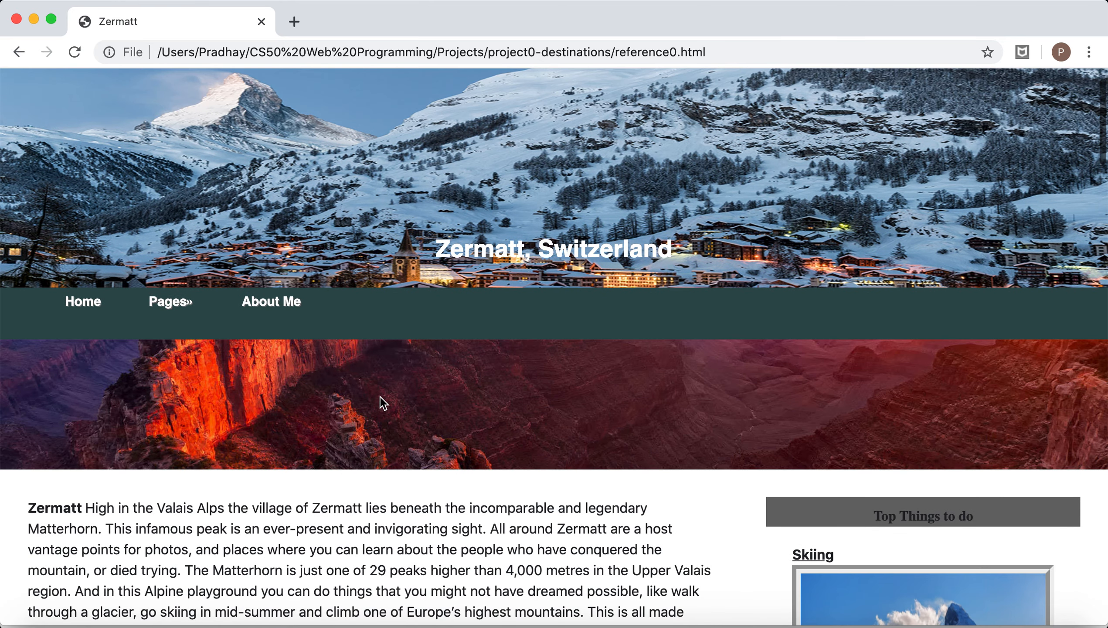
left_click(169, 301)
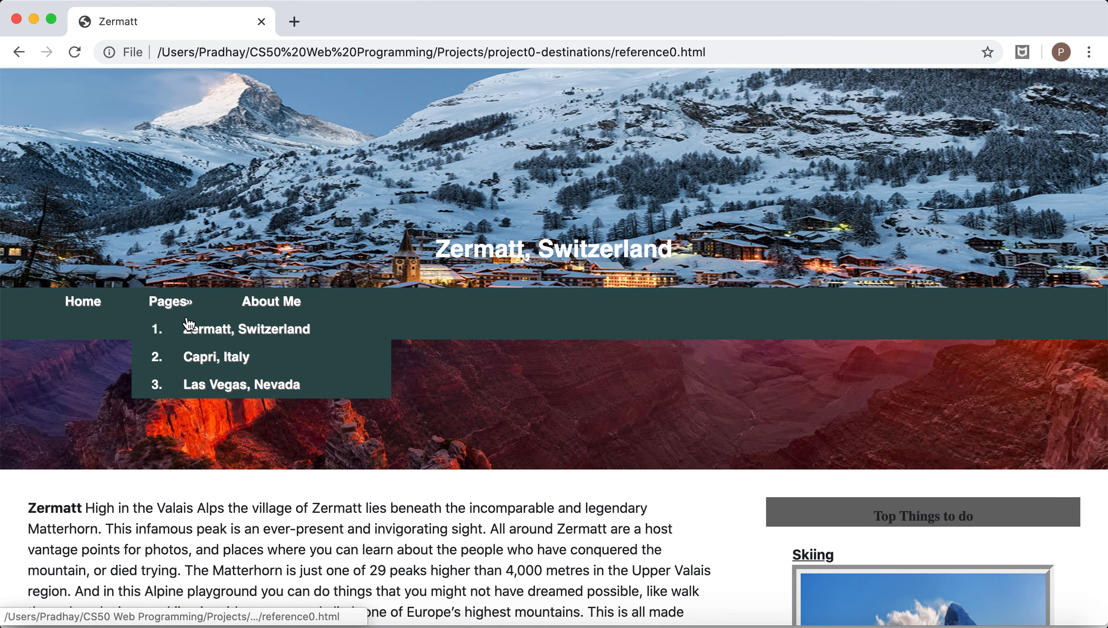
mouse_move(328, 265)
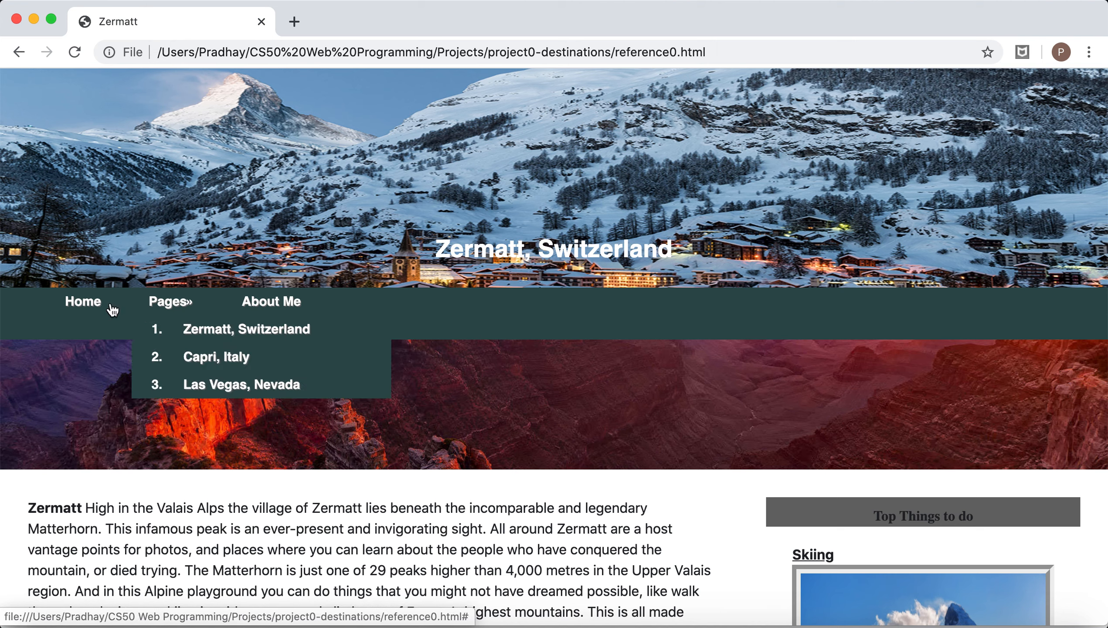
Return to the home page and jump to the Capri, Italy section.
left_click(82, 301)
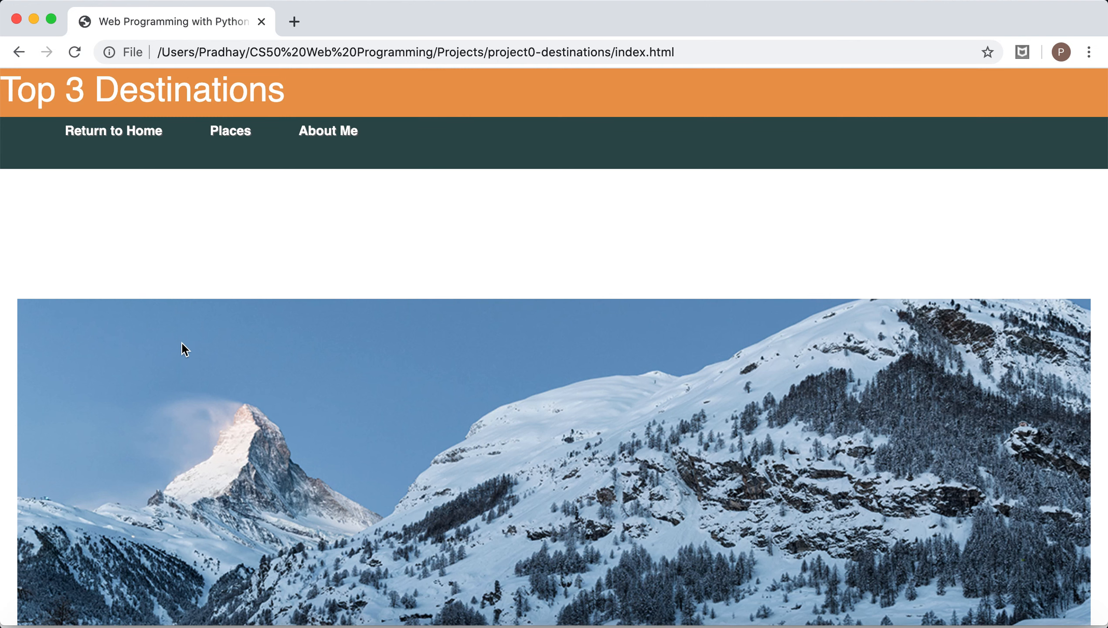
mouse_move(231, 131)
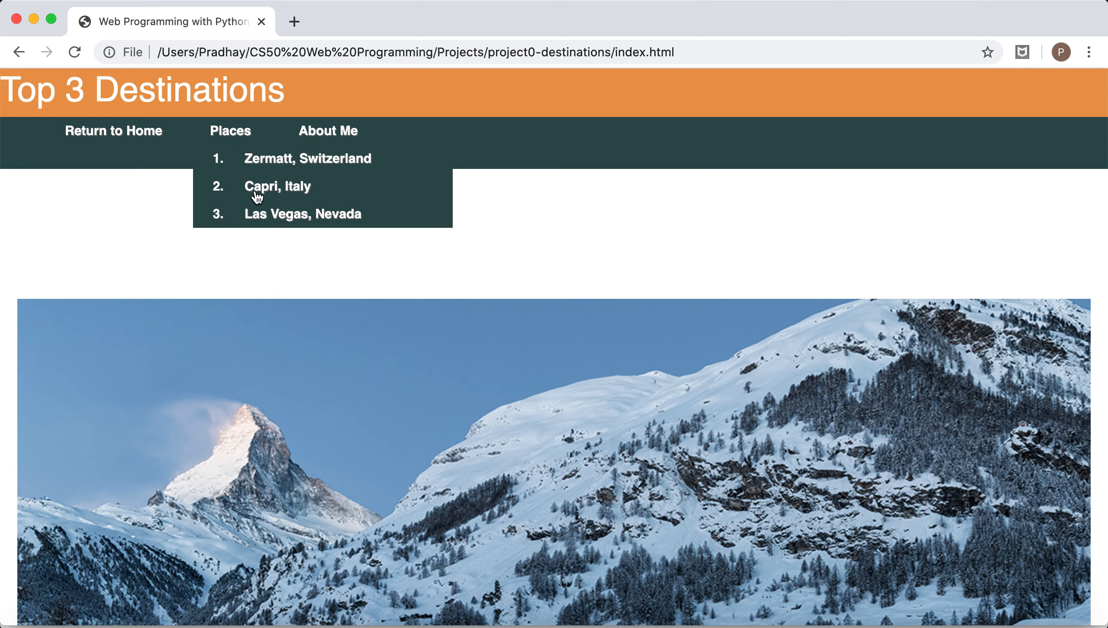
left_click(277, 187)
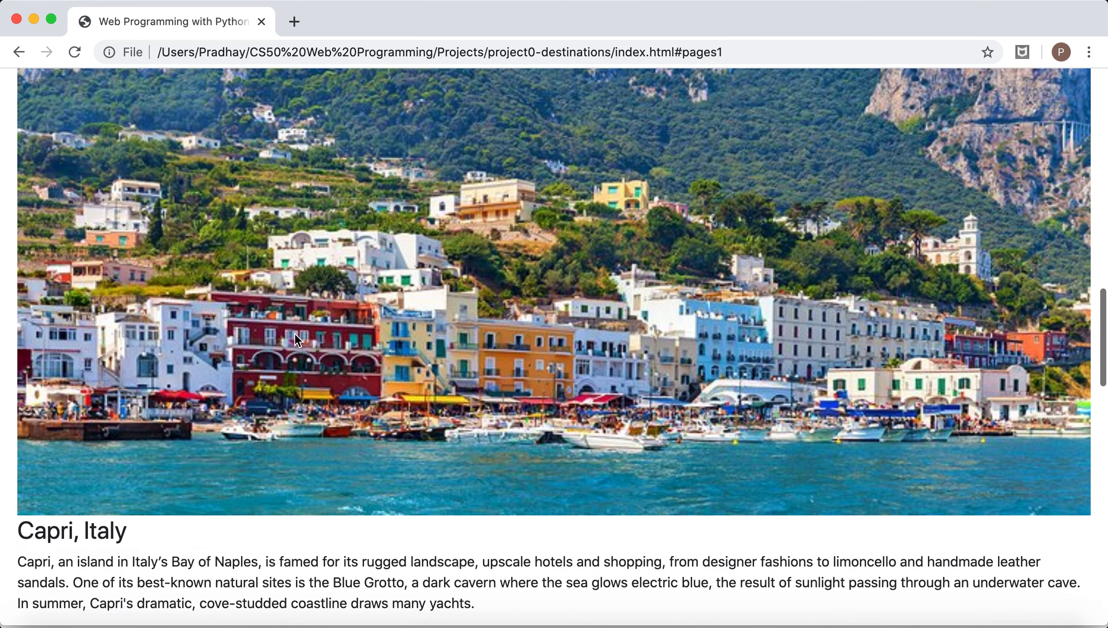
Scroll through the Capri page's photos down to the Anacapri section.
scroll("down", 3)
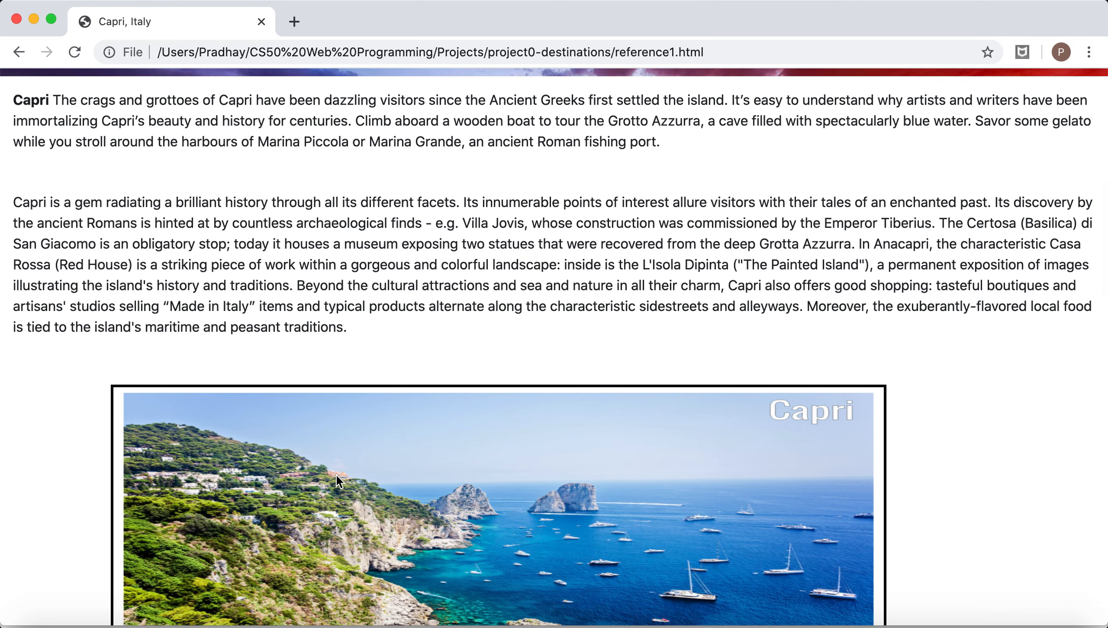
scroll("down", 3)
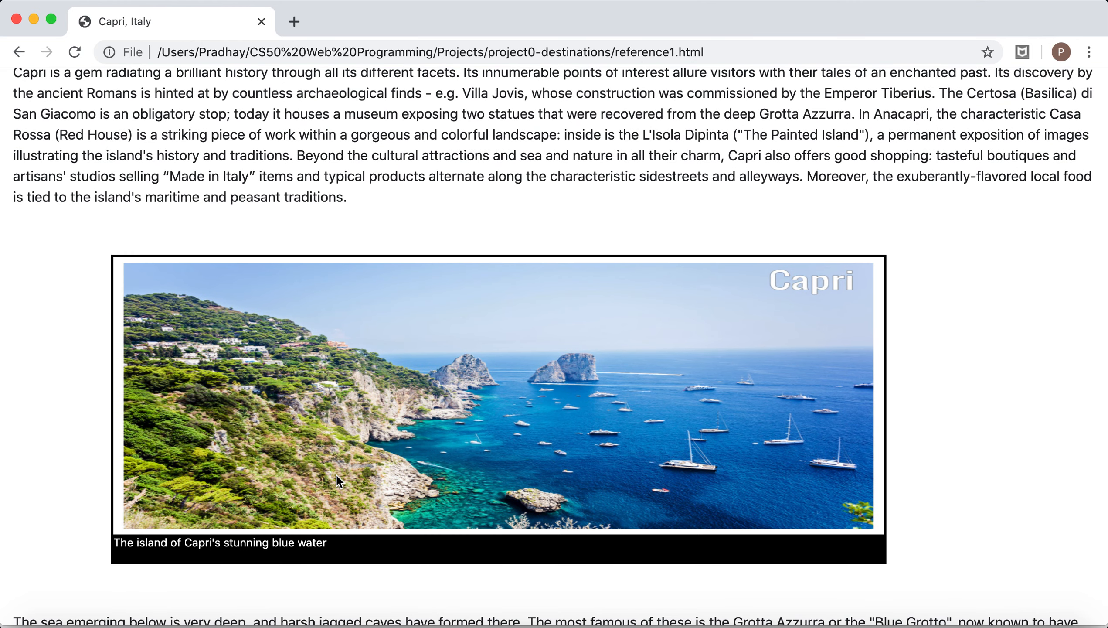
scroll("down", 3)
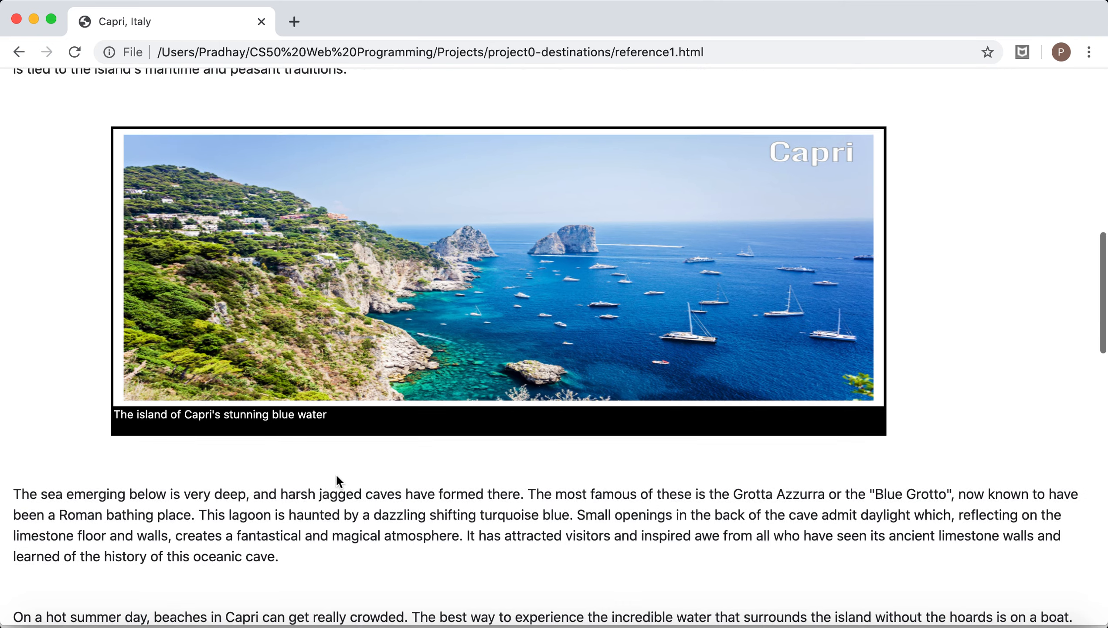
scroll("down", 3)
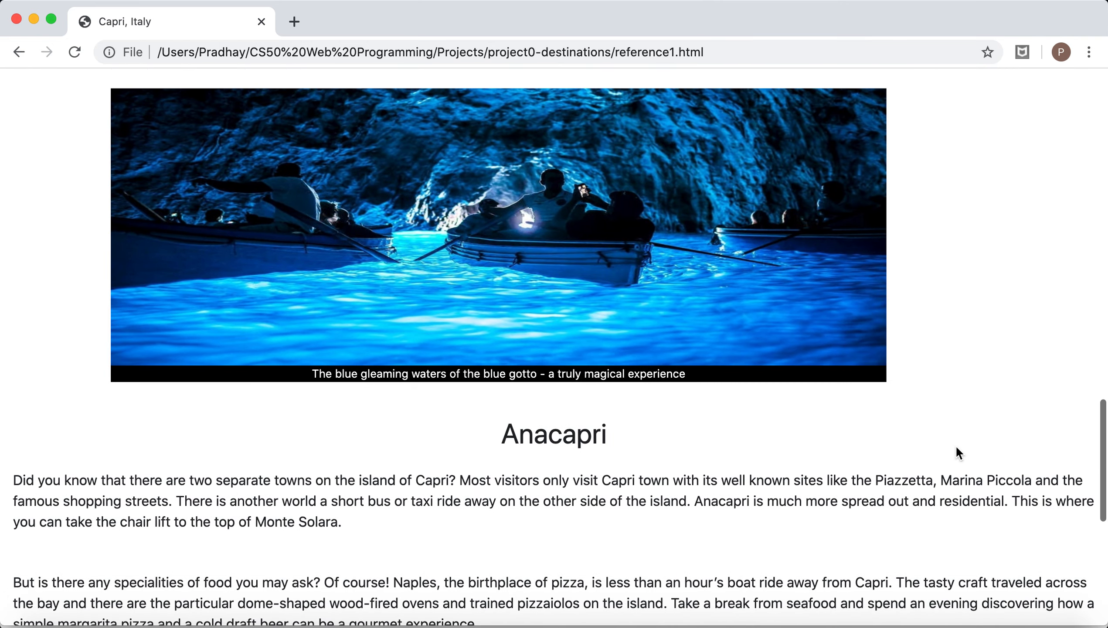
scroll("up", 3)
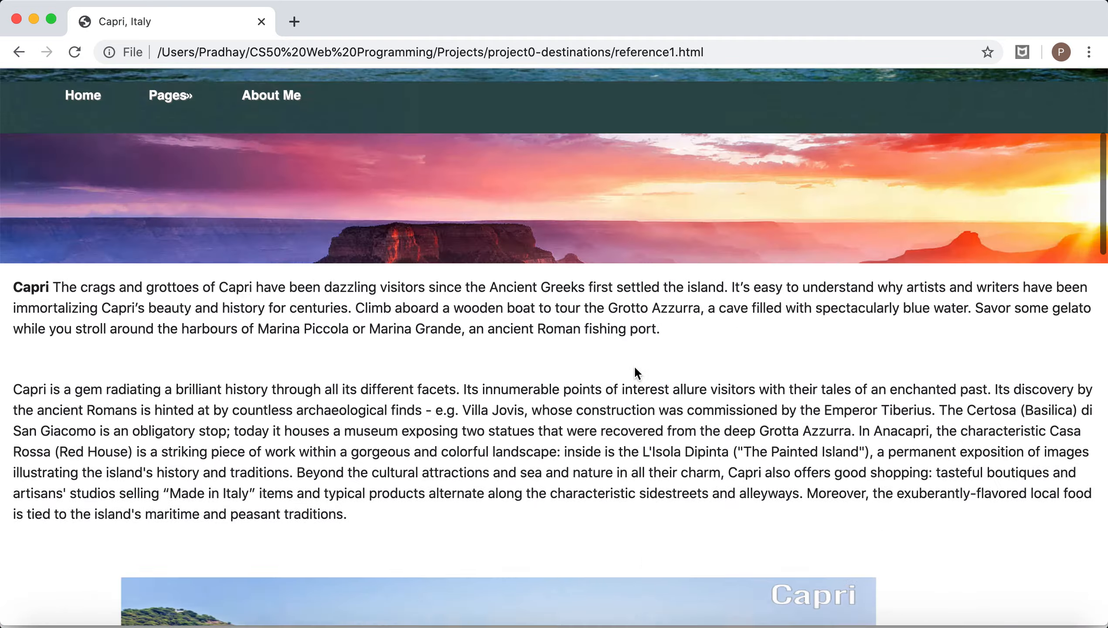
scroll("down", 3)
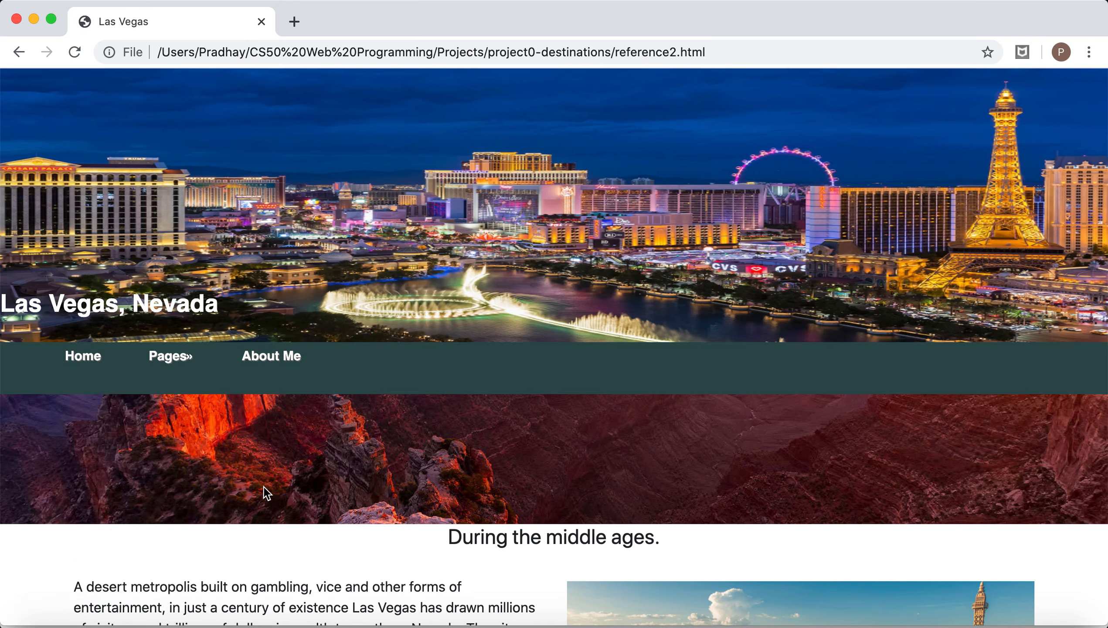
Read through the Las Vegas page, return Home, and open the About Me page.
scroll("down", 3)
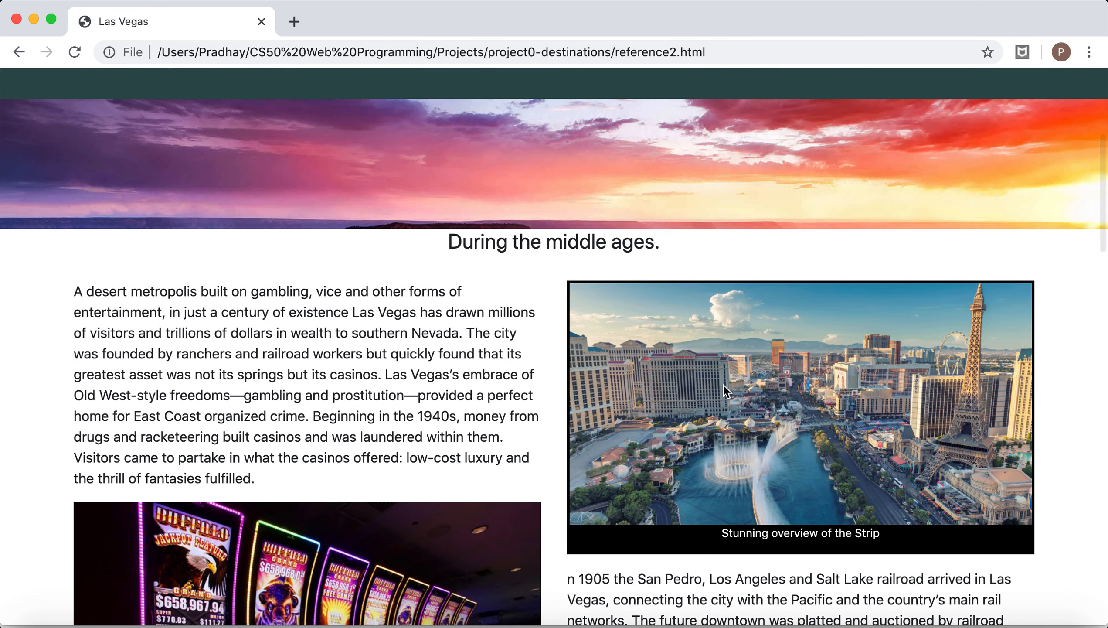
scroll("down", 3)
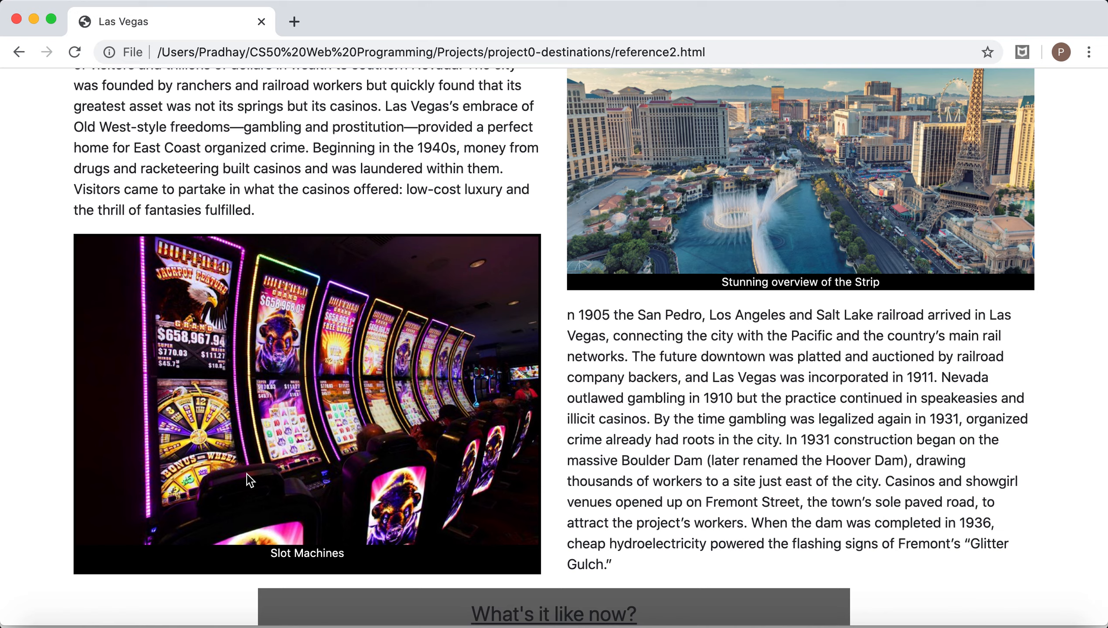
scroll("down", 3)
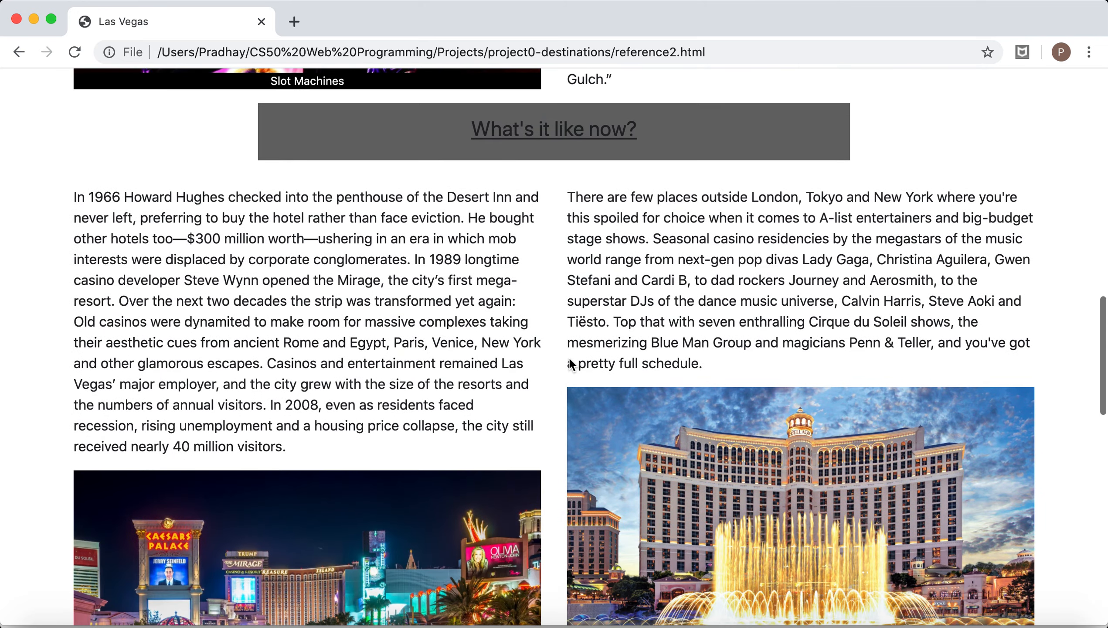
scroll("down", 3)
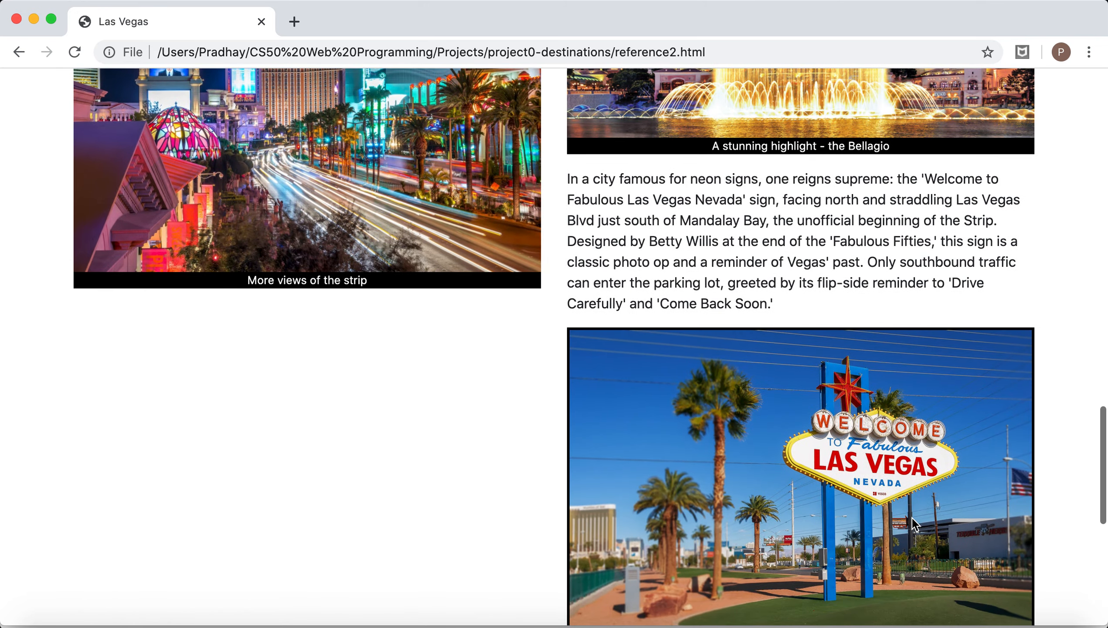
scroll("down", 3)
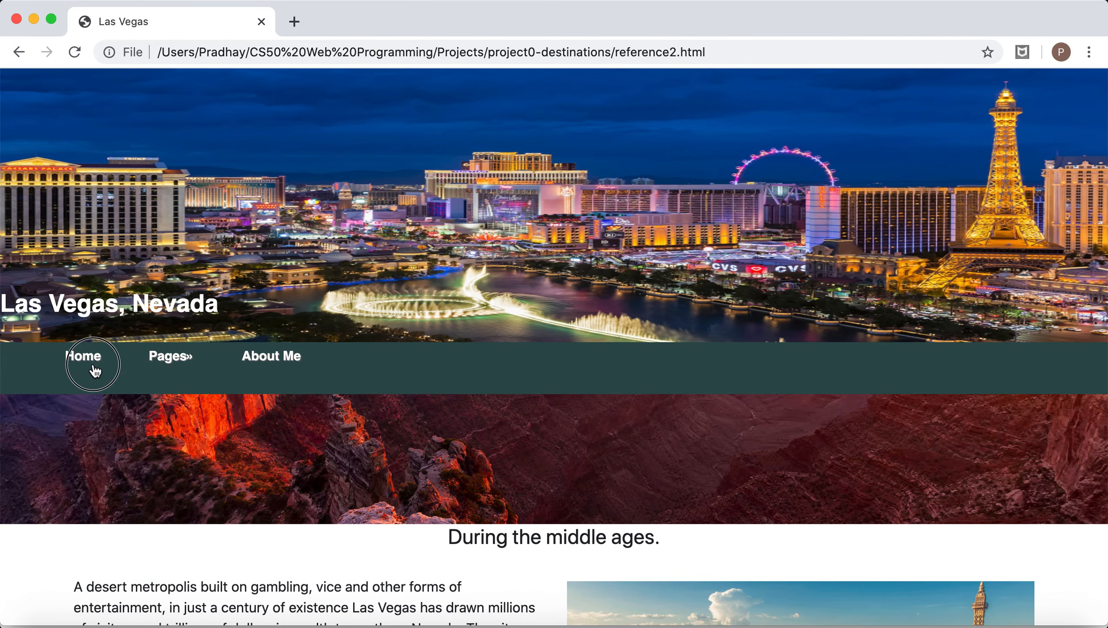
left_click(82, 355)
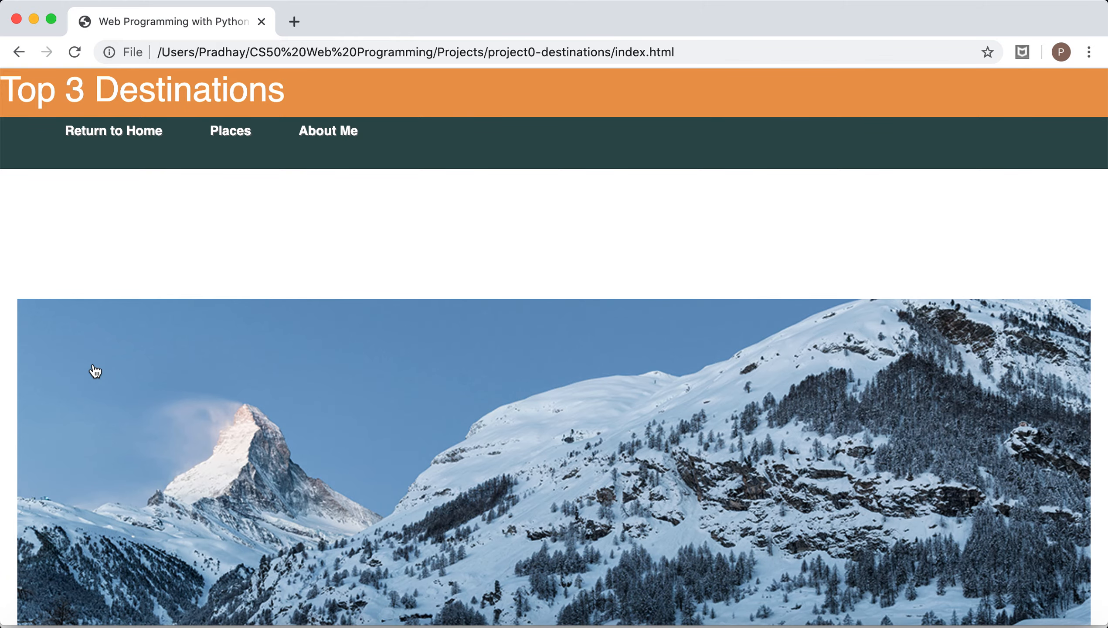
mouse_move(321, 147)
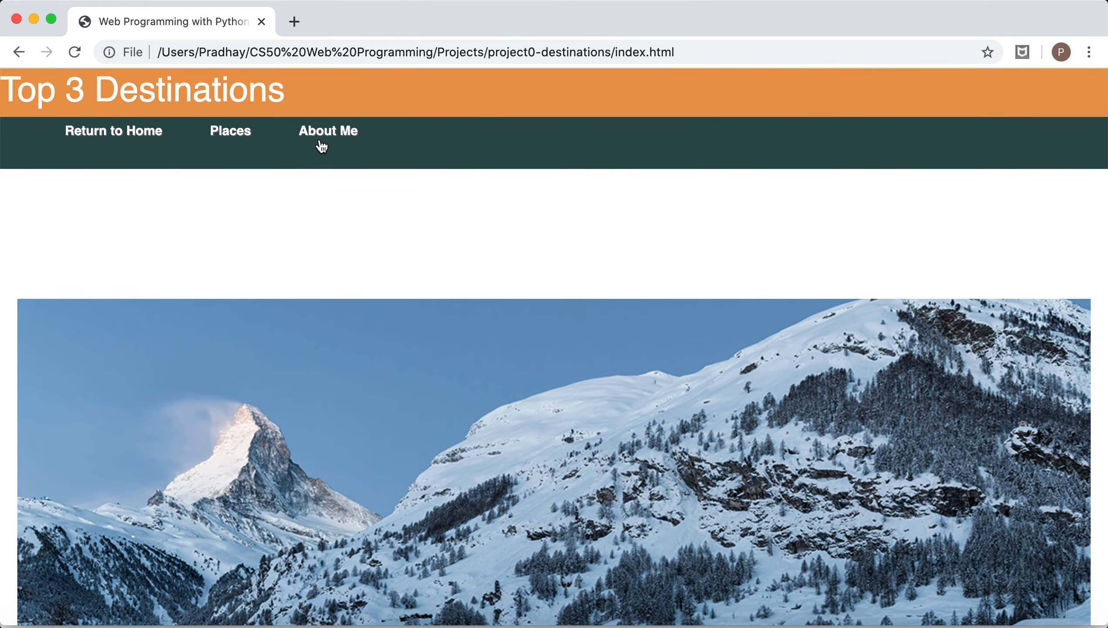
left_click(328, 130)
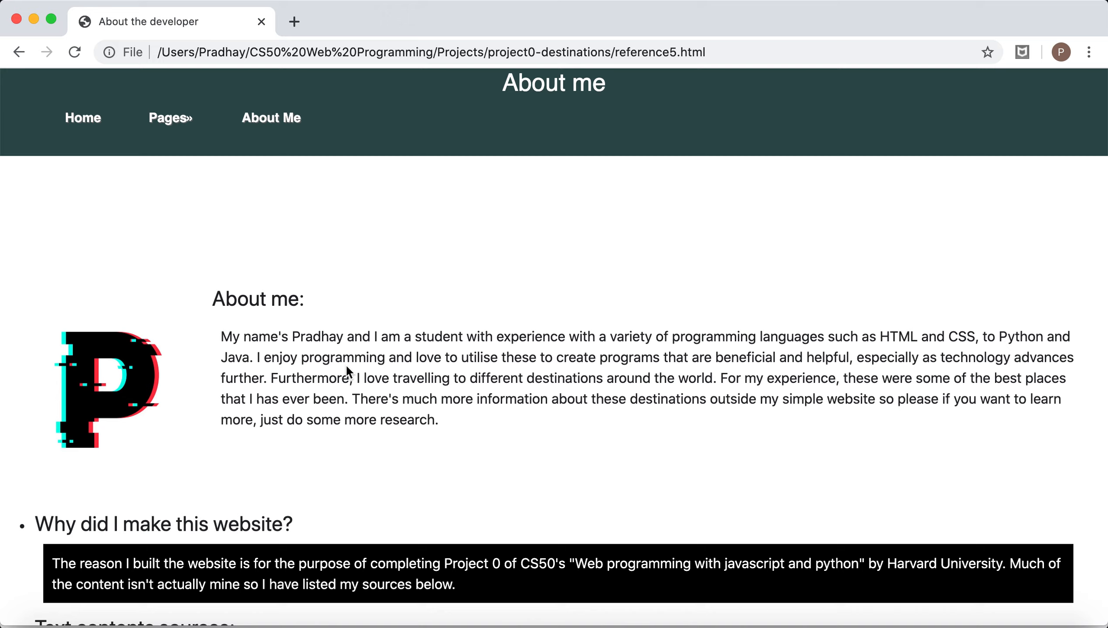
mouse_move(387, 141)
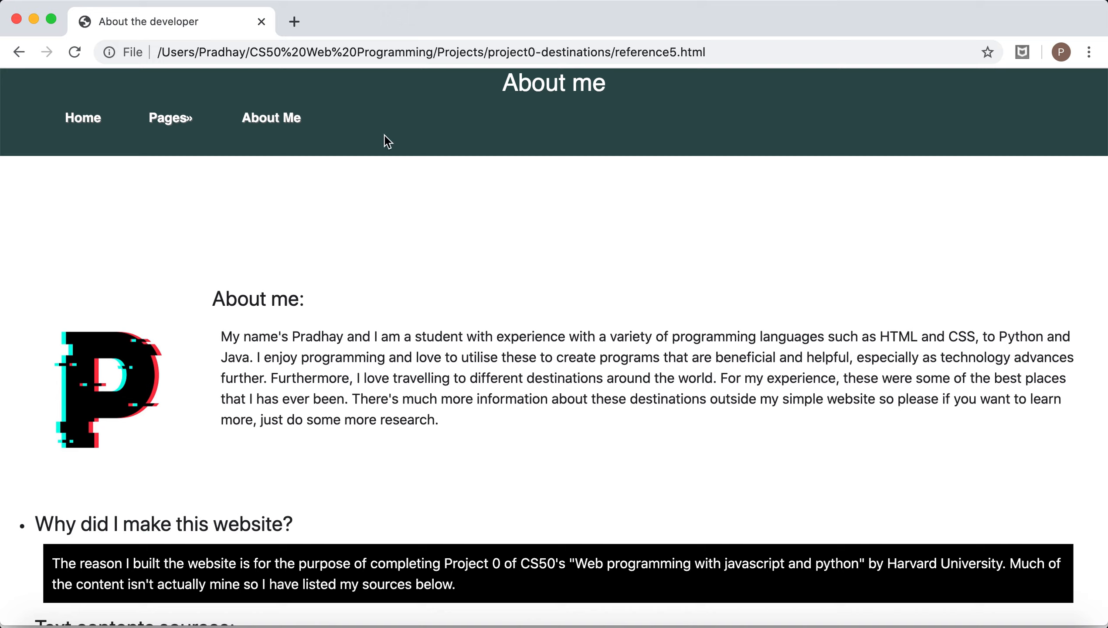
scroll("down", 3)
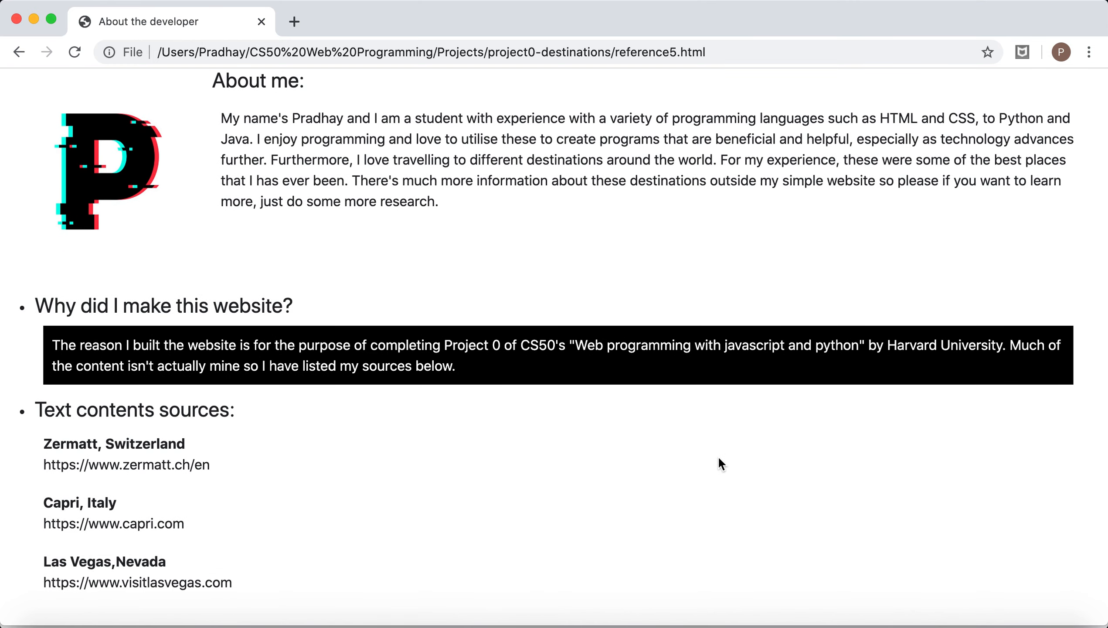
scroll("down", 3)
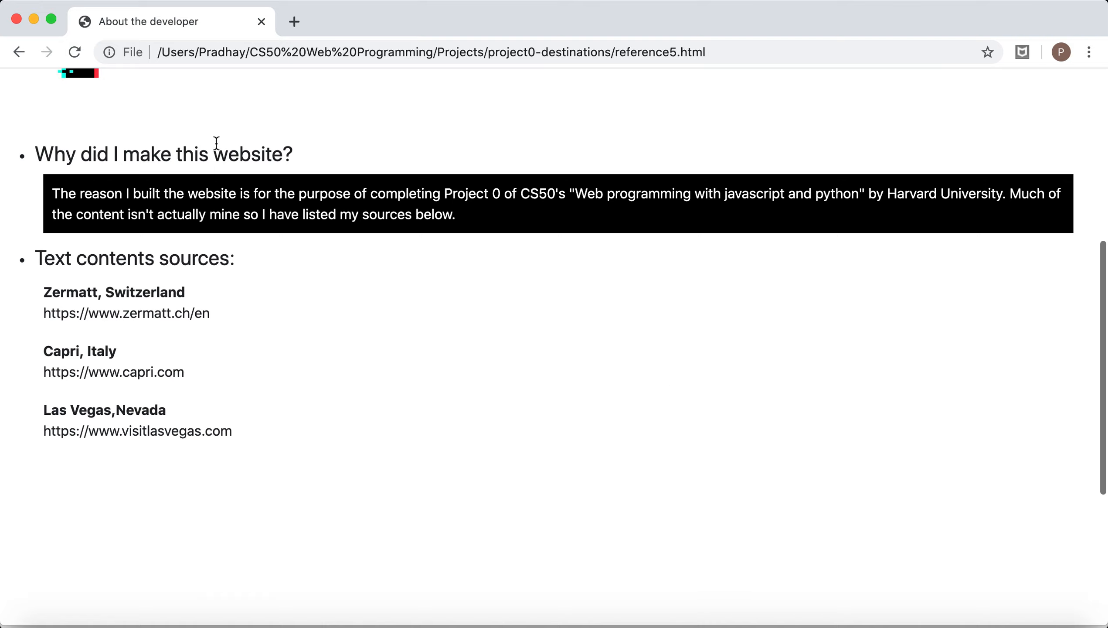
mouse_move(42, 376)
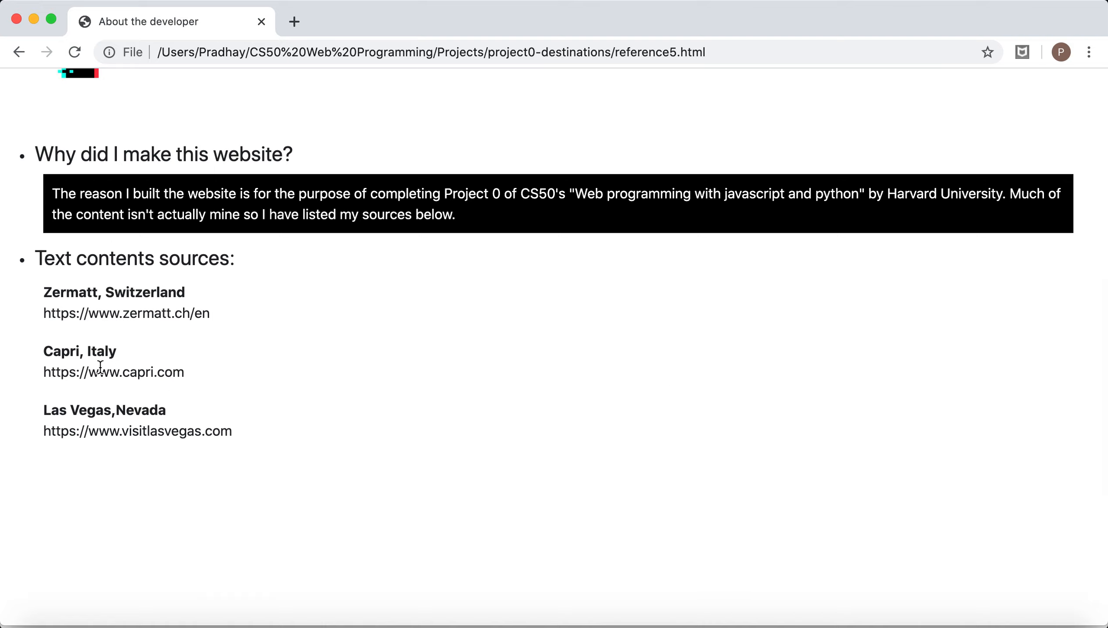
mouse_move(144, 368)
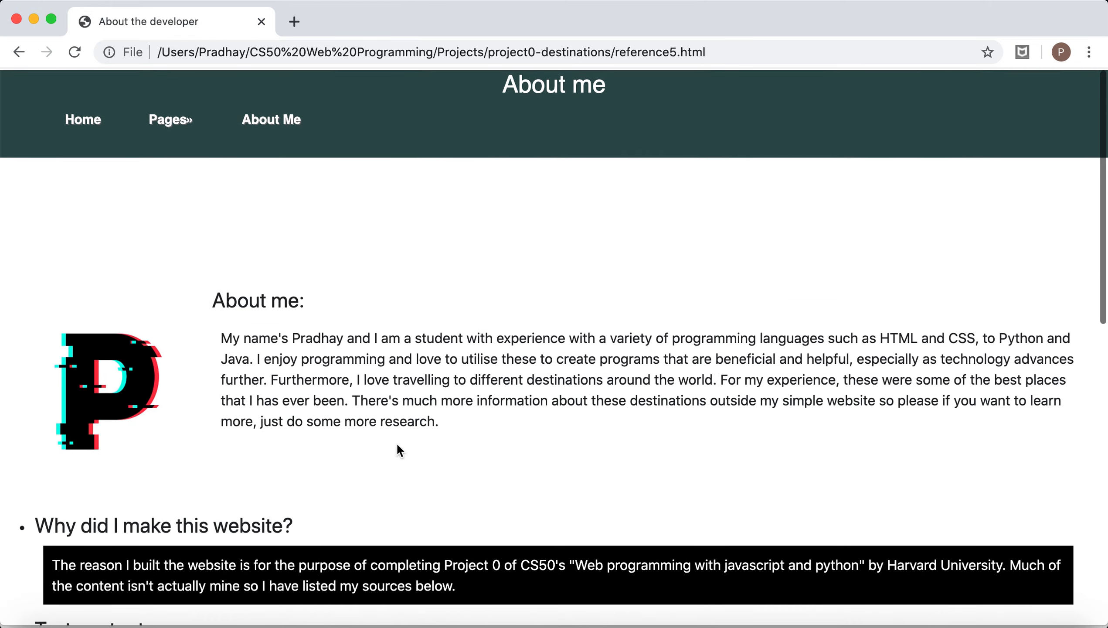
scroll("down", 3)
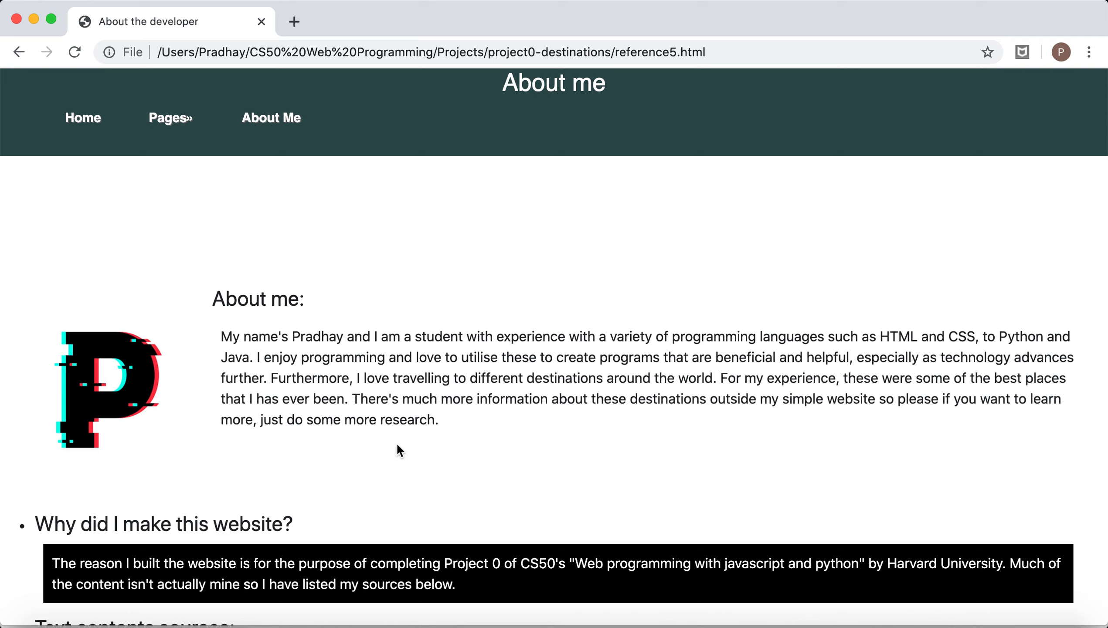